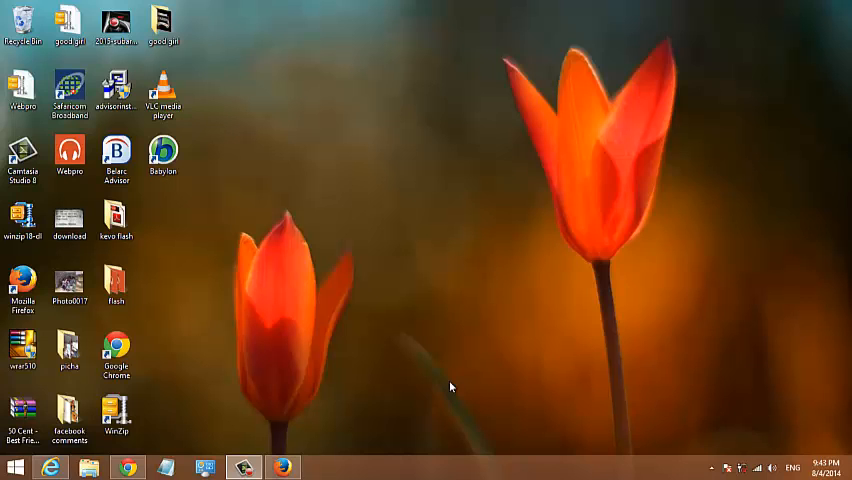
# Show the installed-programs list in Programs and Features and select Bing Bar.
pyautogui.click(126, 468)
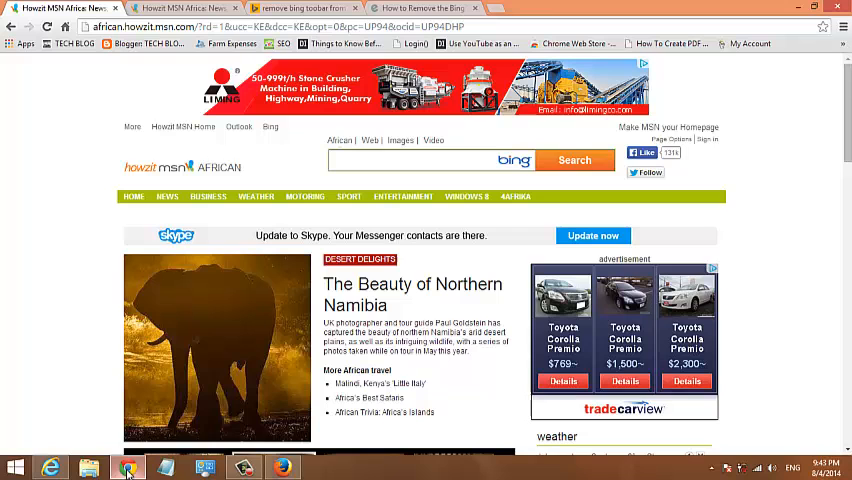
pyautogui.moveTo(84, 170)
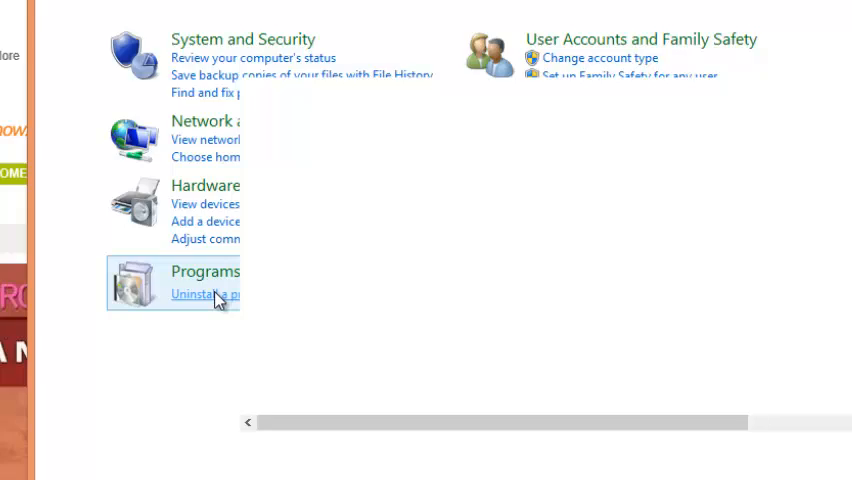
pyautogui.click(204, 292)
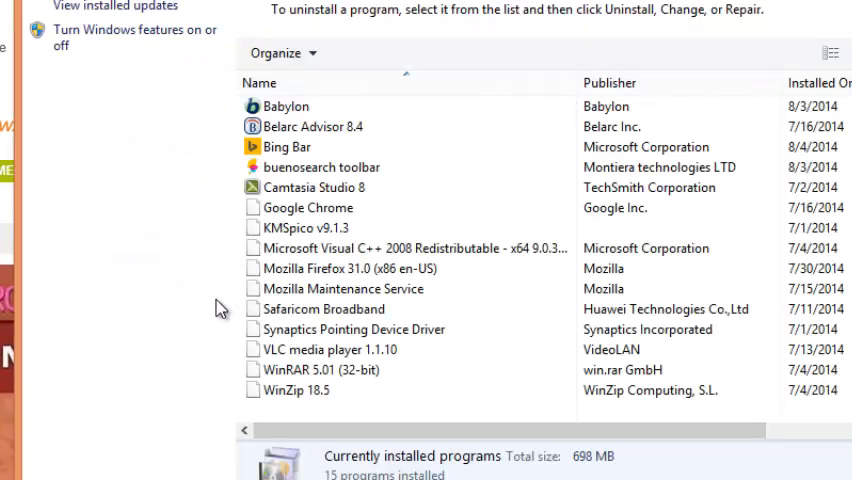
pyautogui.click(288, 146)
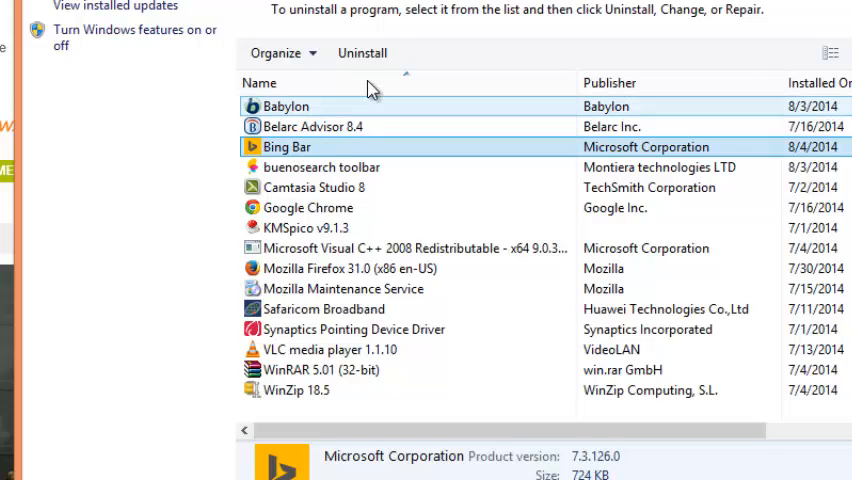
# Remove Bing Bar, confirming the prompt, and dismiss Internet Explorer's add-ons notice on the survey page.
pyautogui.click(362, 52)
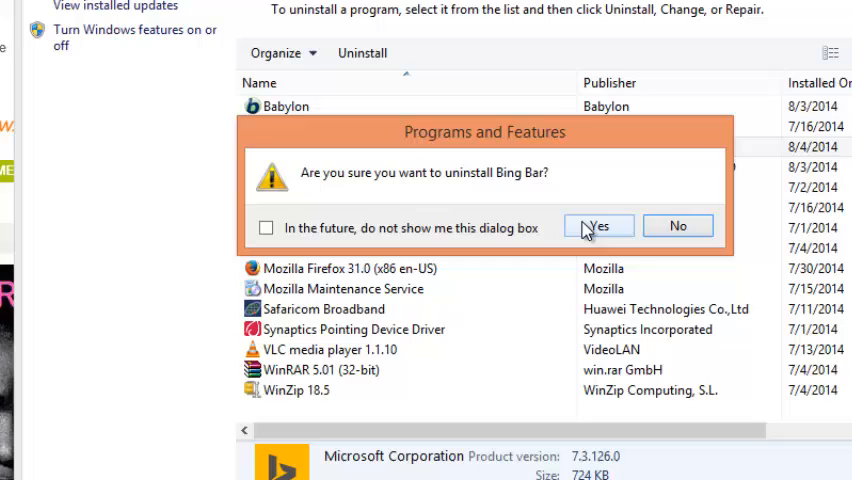
pyautogui.click(598, 224)
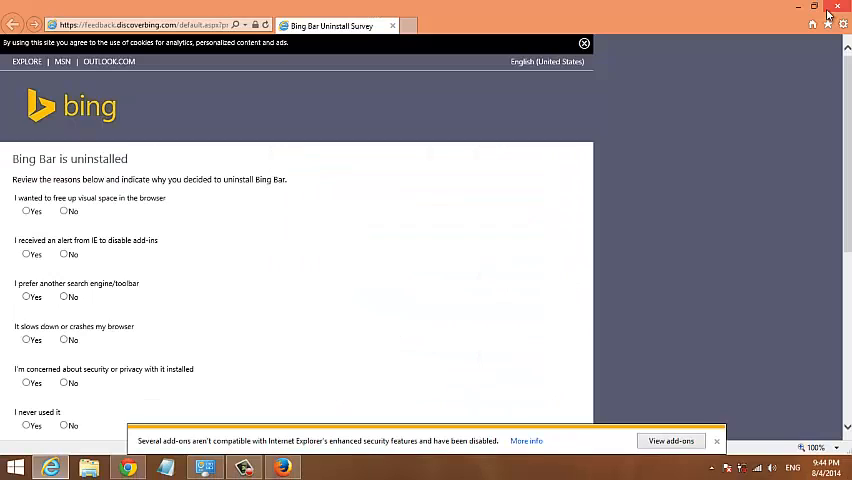
pyautogui.click(718, 440)
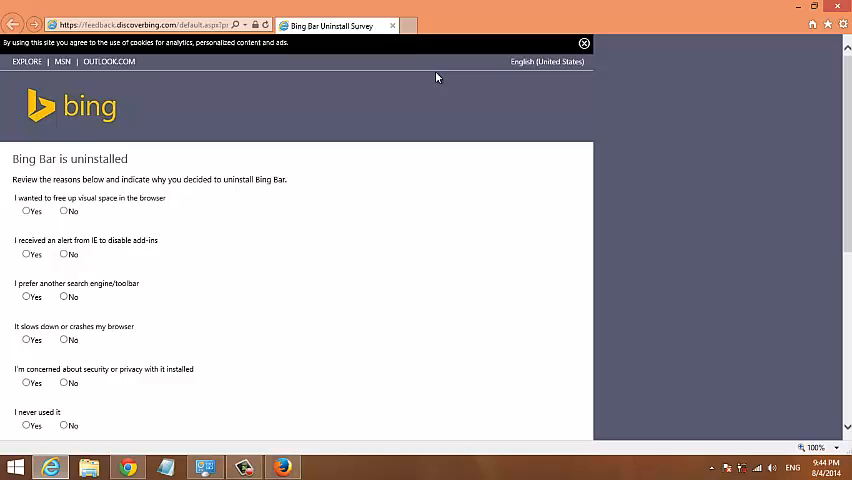